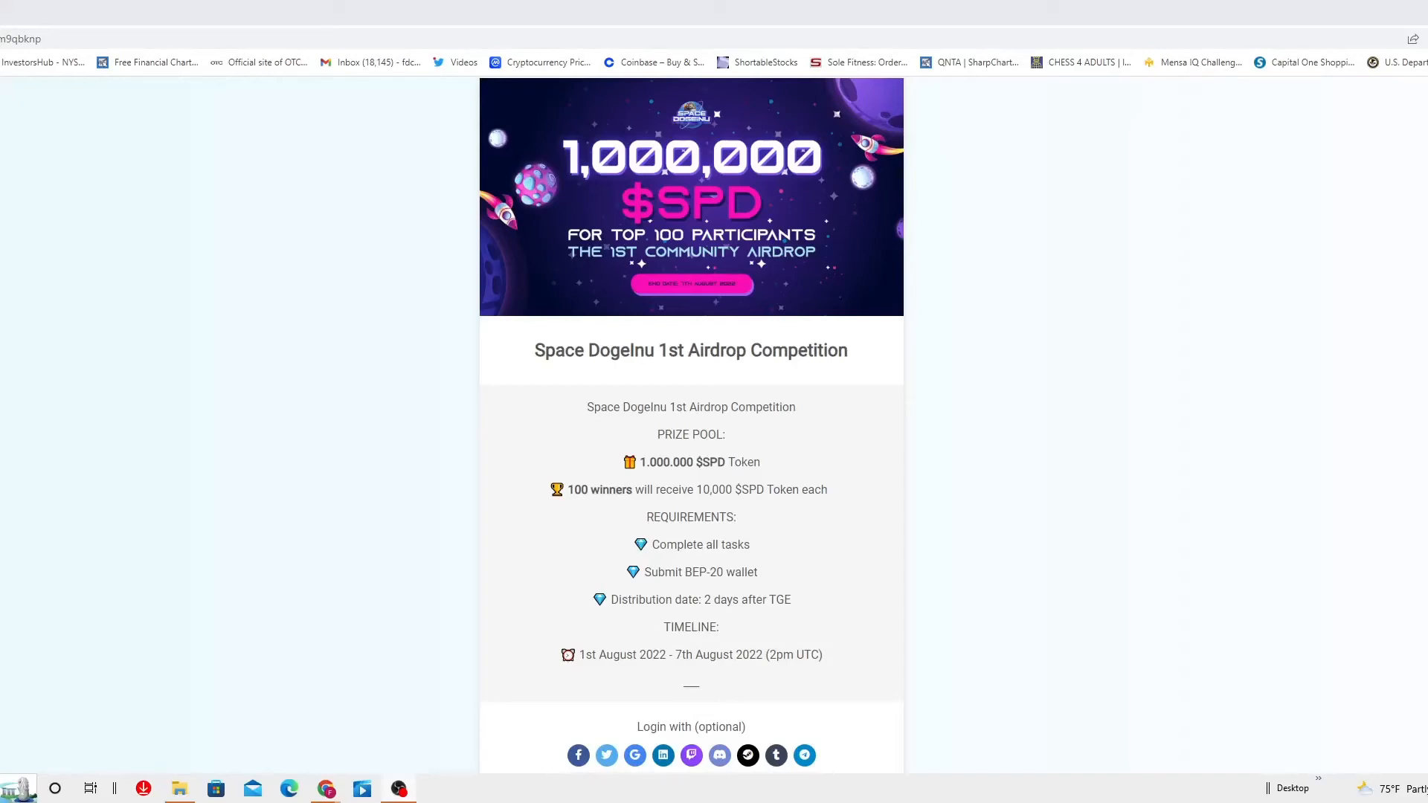
# Step: Scroll down past the entry form to the eight tasks, 100 winners and 08-7-2022 end date
pyautogui.scroll(-3)
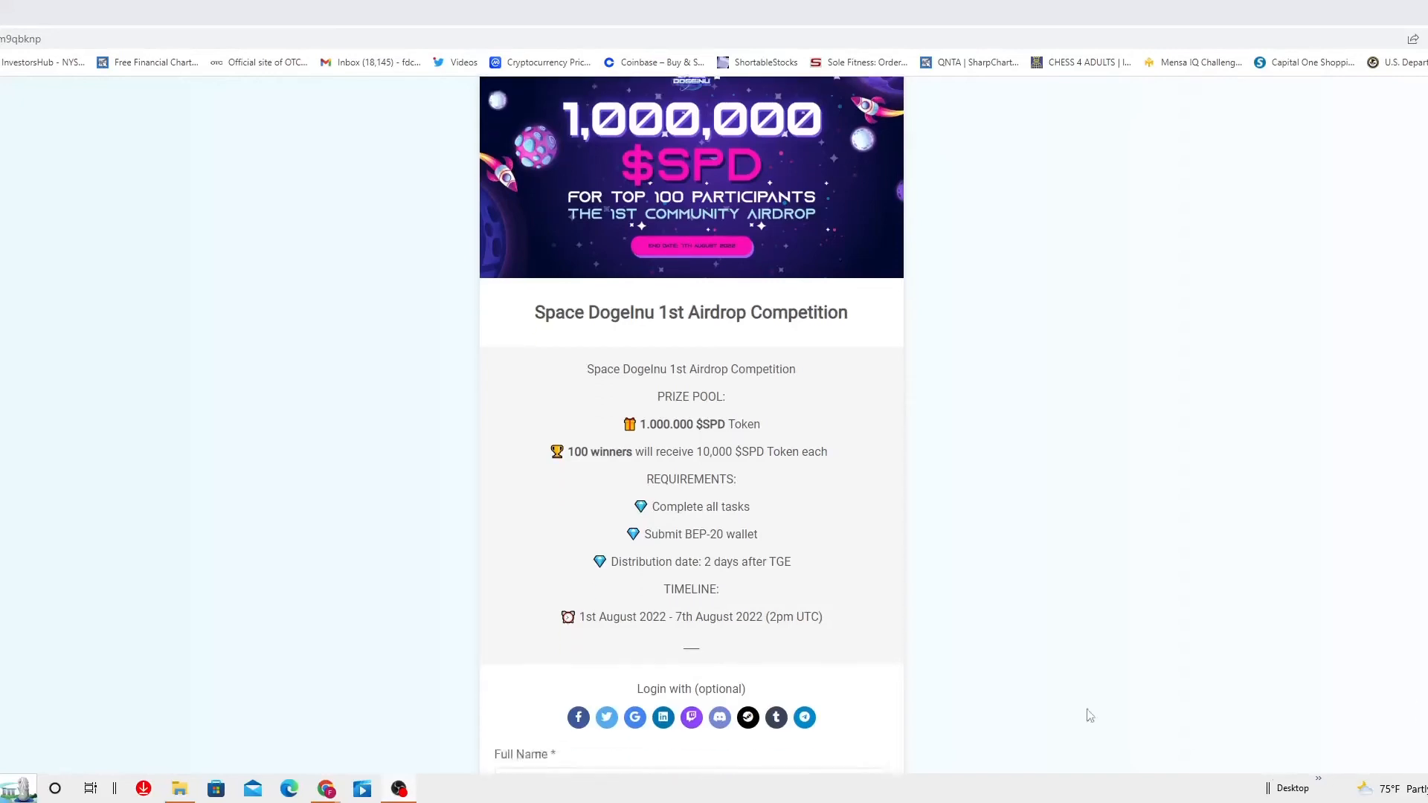
pyautogui.scroll(-3)
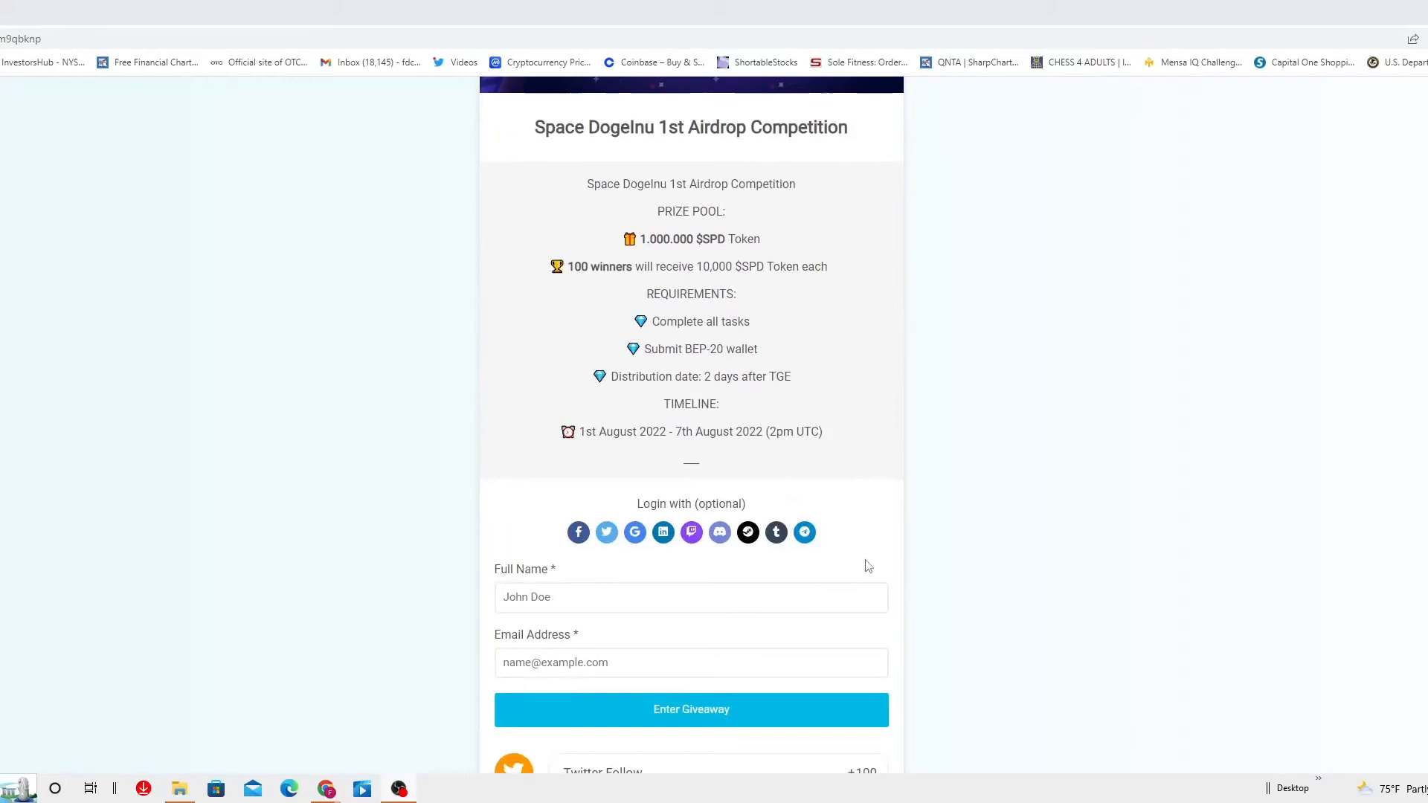
pyautogui.scroll(-3)
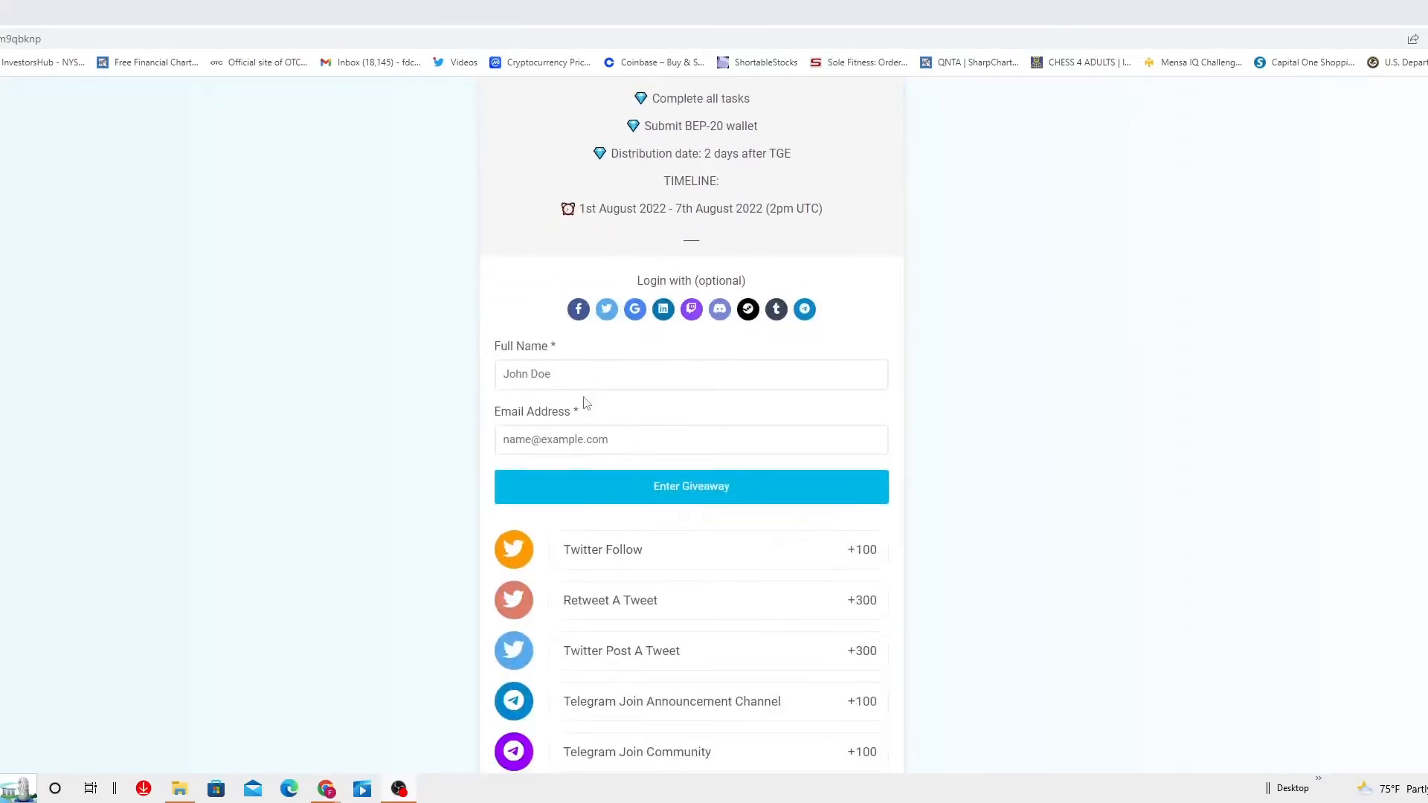
pyautogui.scroll(-3)
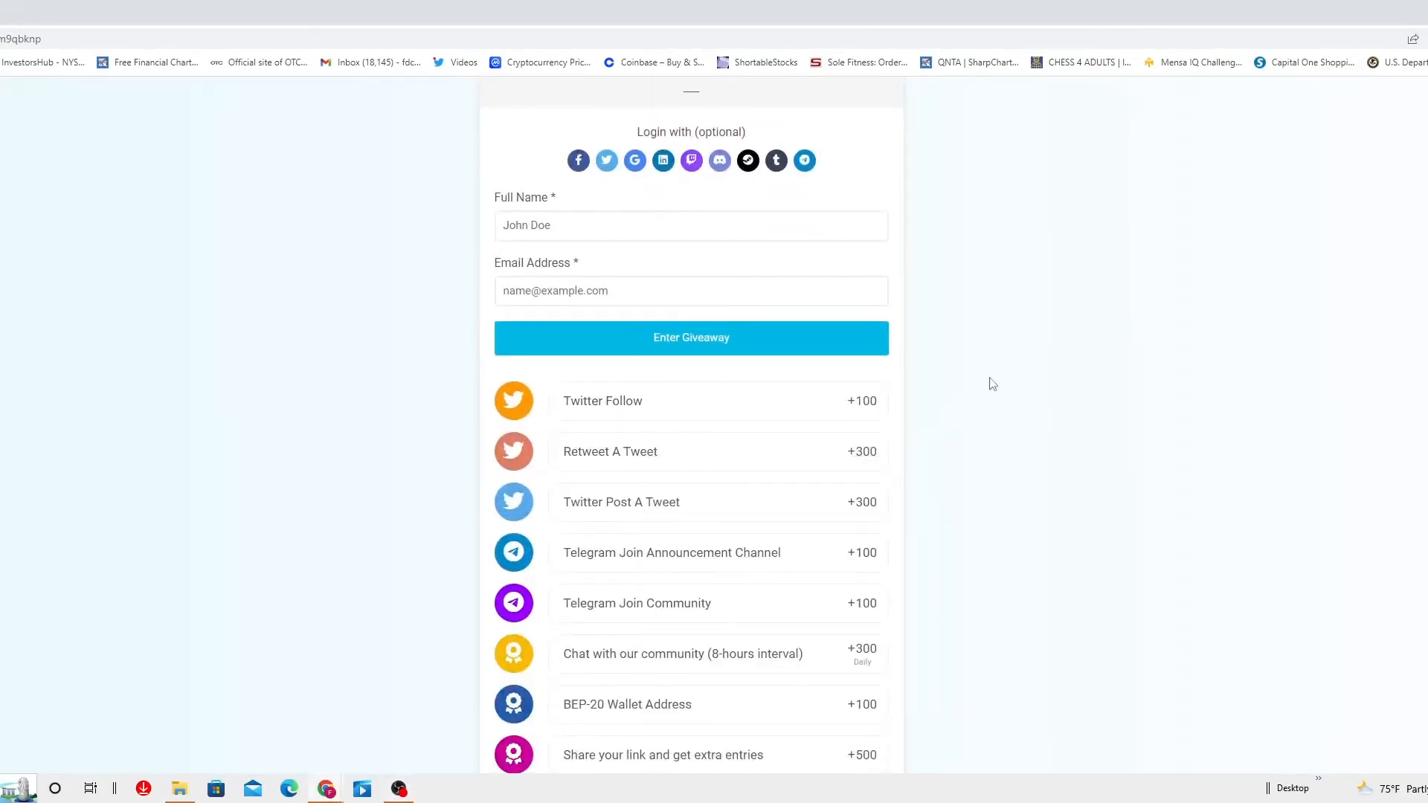
pyautogui.scroll(-3)
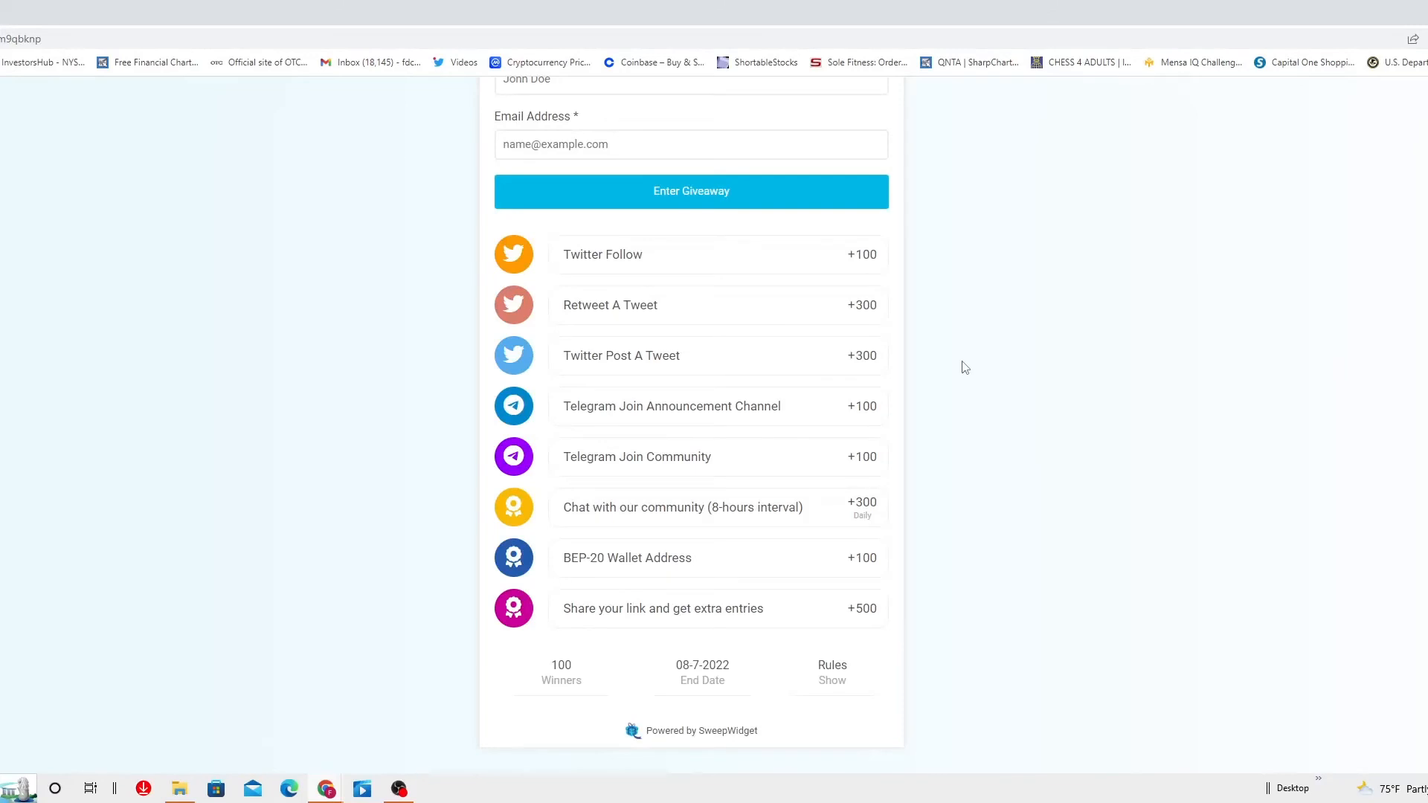
pyautogui.moveTo(954, 380)
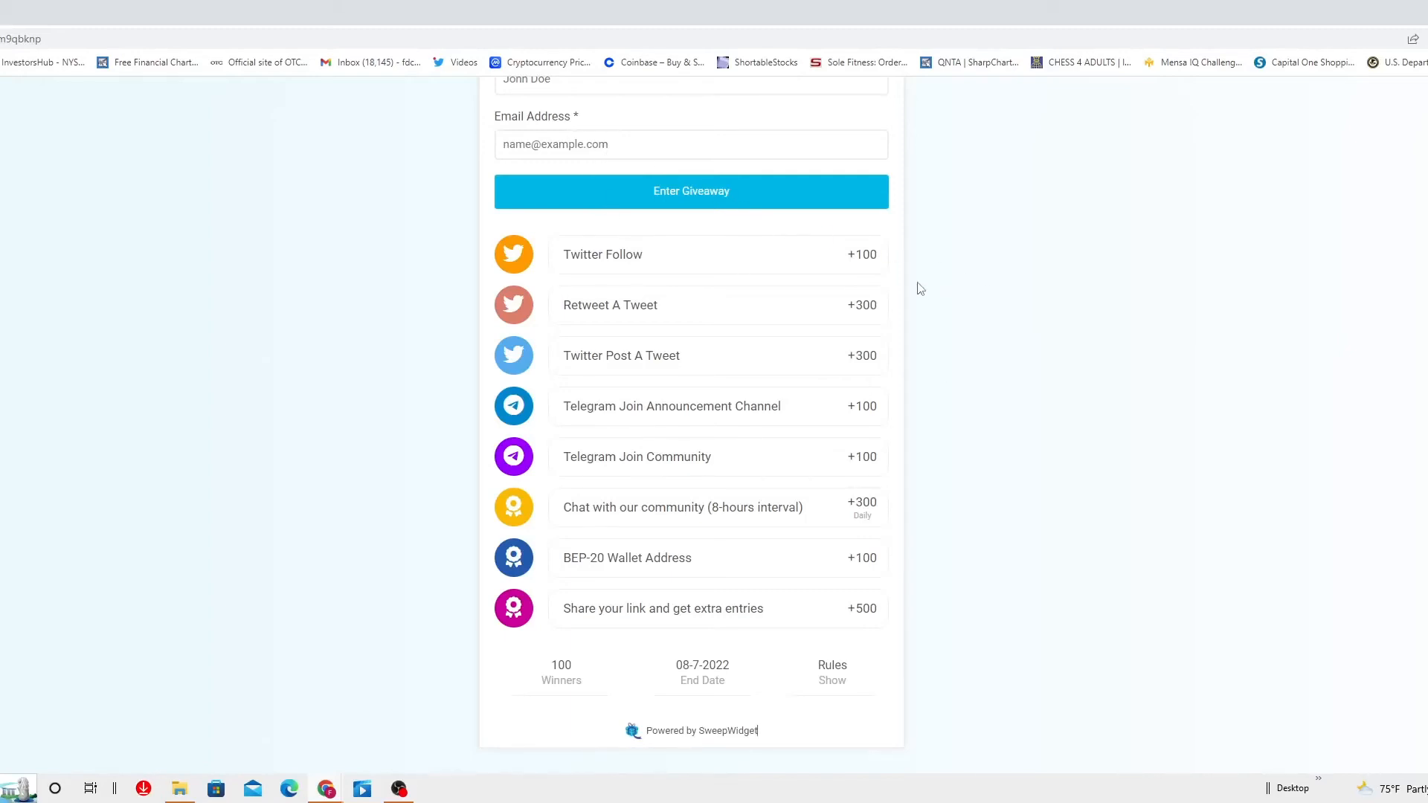
pyautogui.moveTo(653, 255)
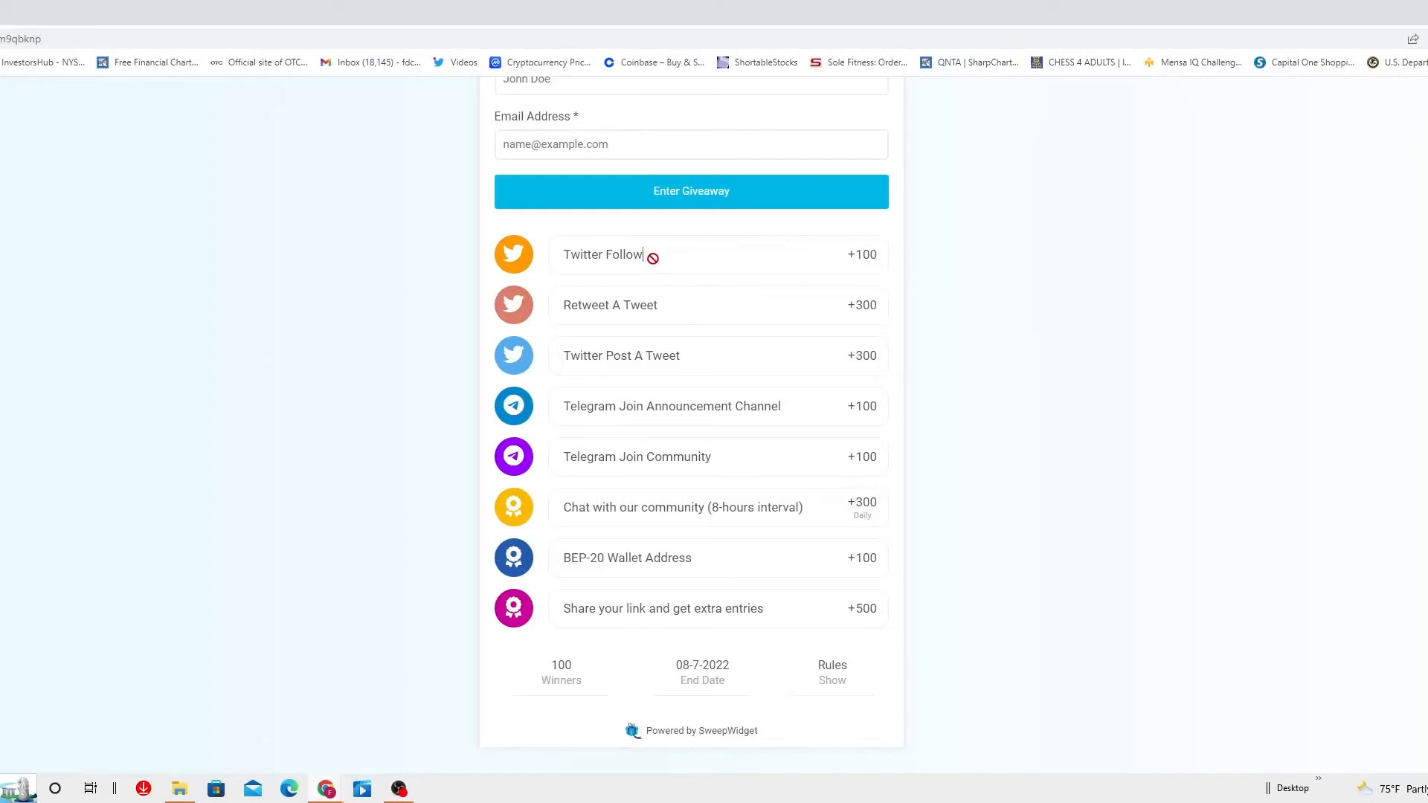
# Step: Right-click the Twitter Follow task, then dismiss the menu, flagging empty name and email fields
pyautogui.rightClick(657, 258)
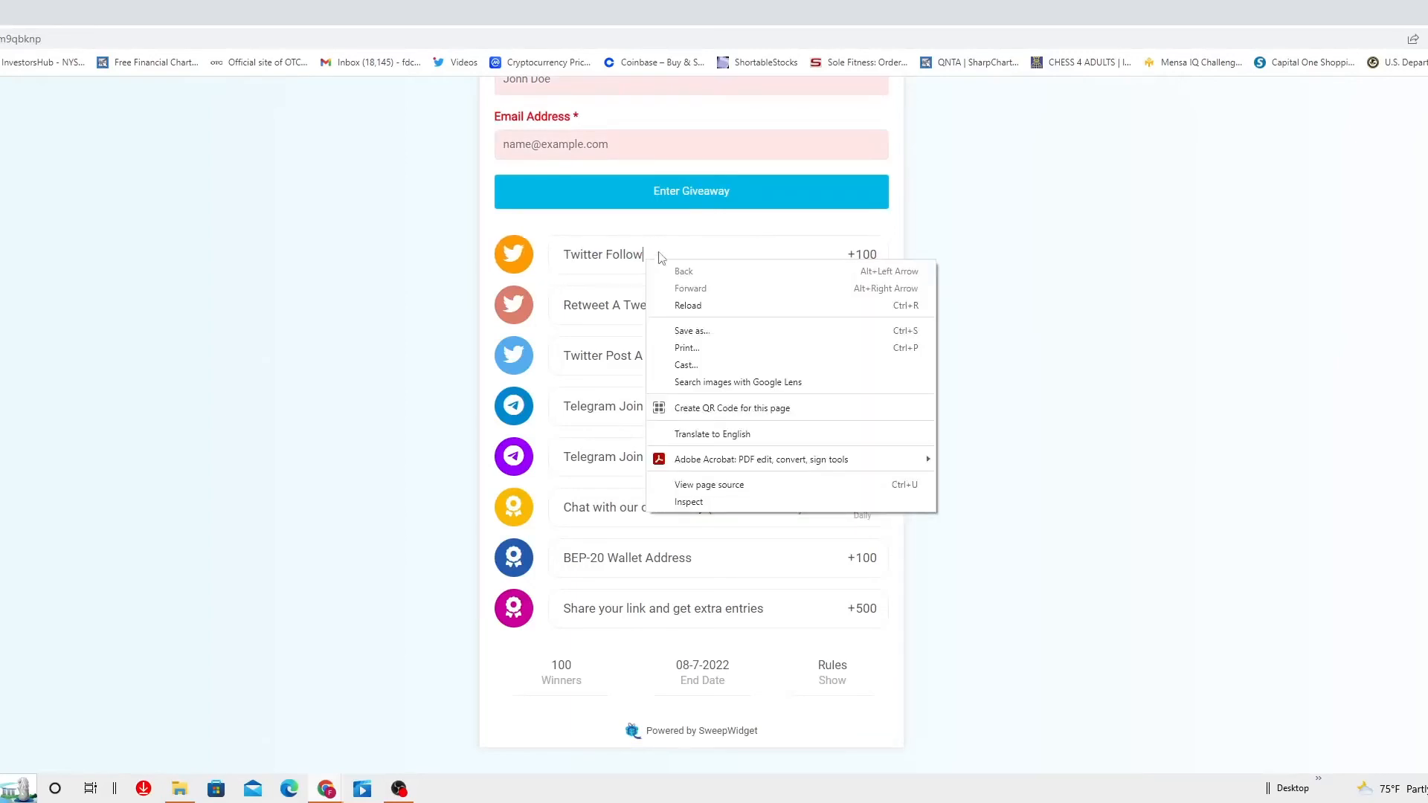
pyautogui.click(1016, 167)
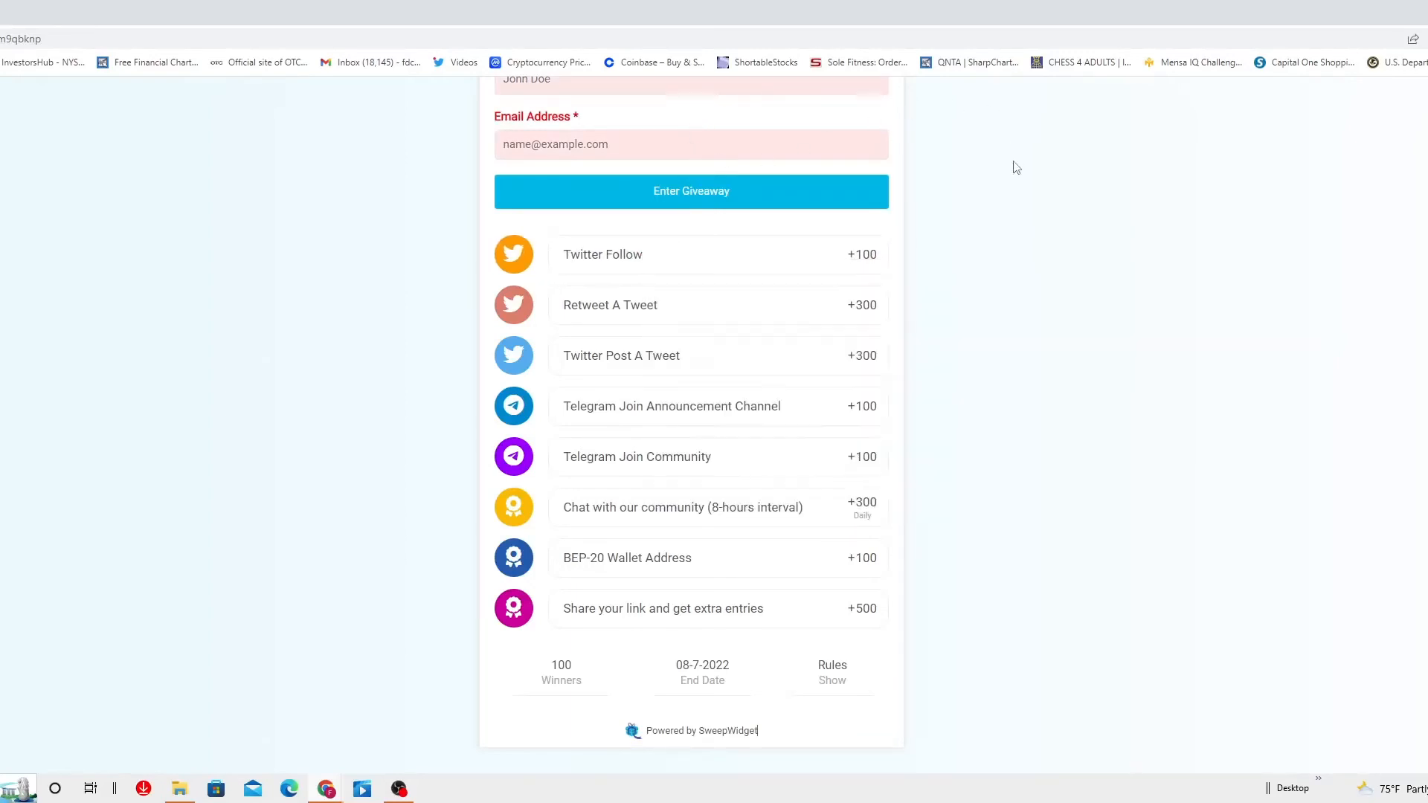
pyautogui.moveTo(1283, 215)
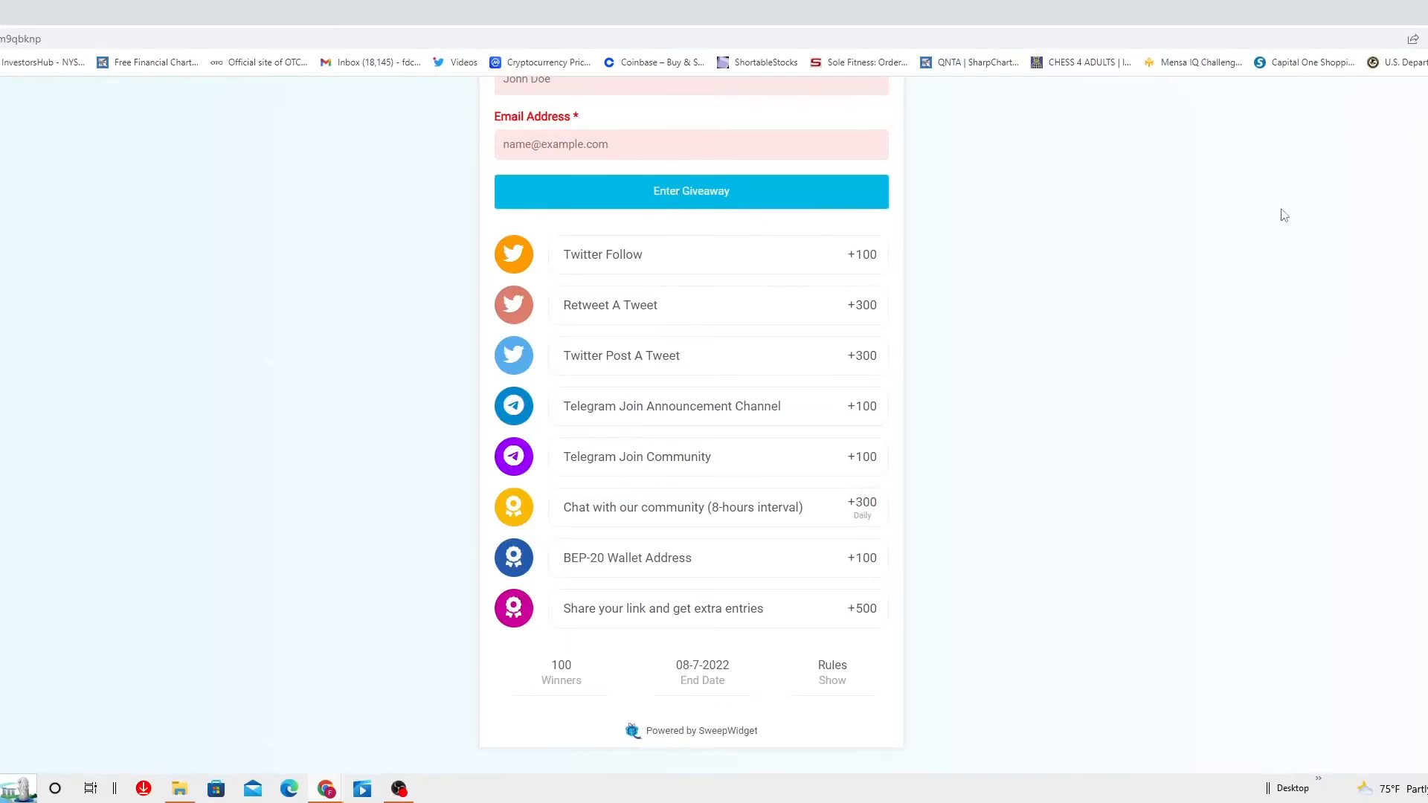
pyautogui.moveTo(1038, 401)
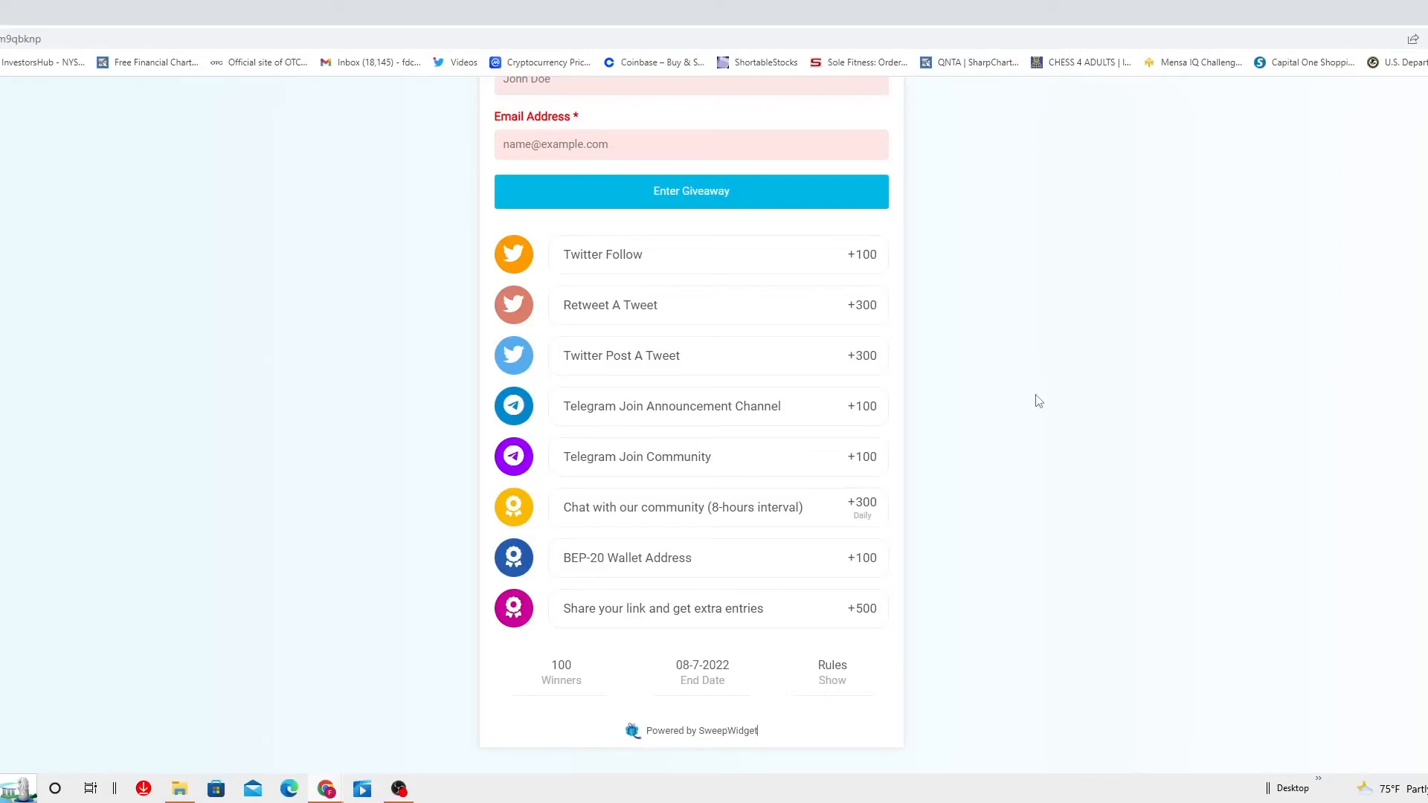
pyautogui.moveTo(206, 744)
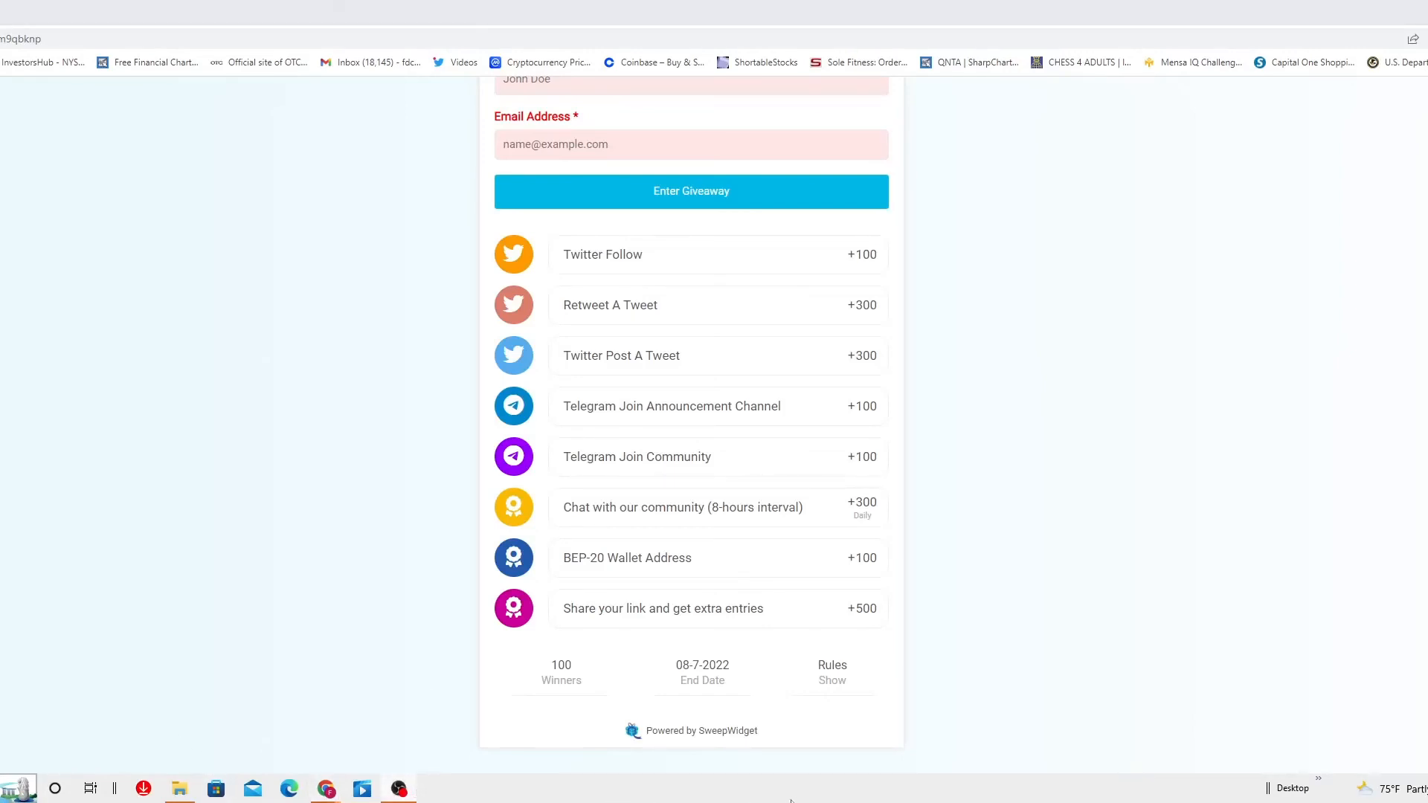
# Step: Scroll back up to the 1,000,000 $SPD banner, competition title and description
pyautogui.scroll(3)
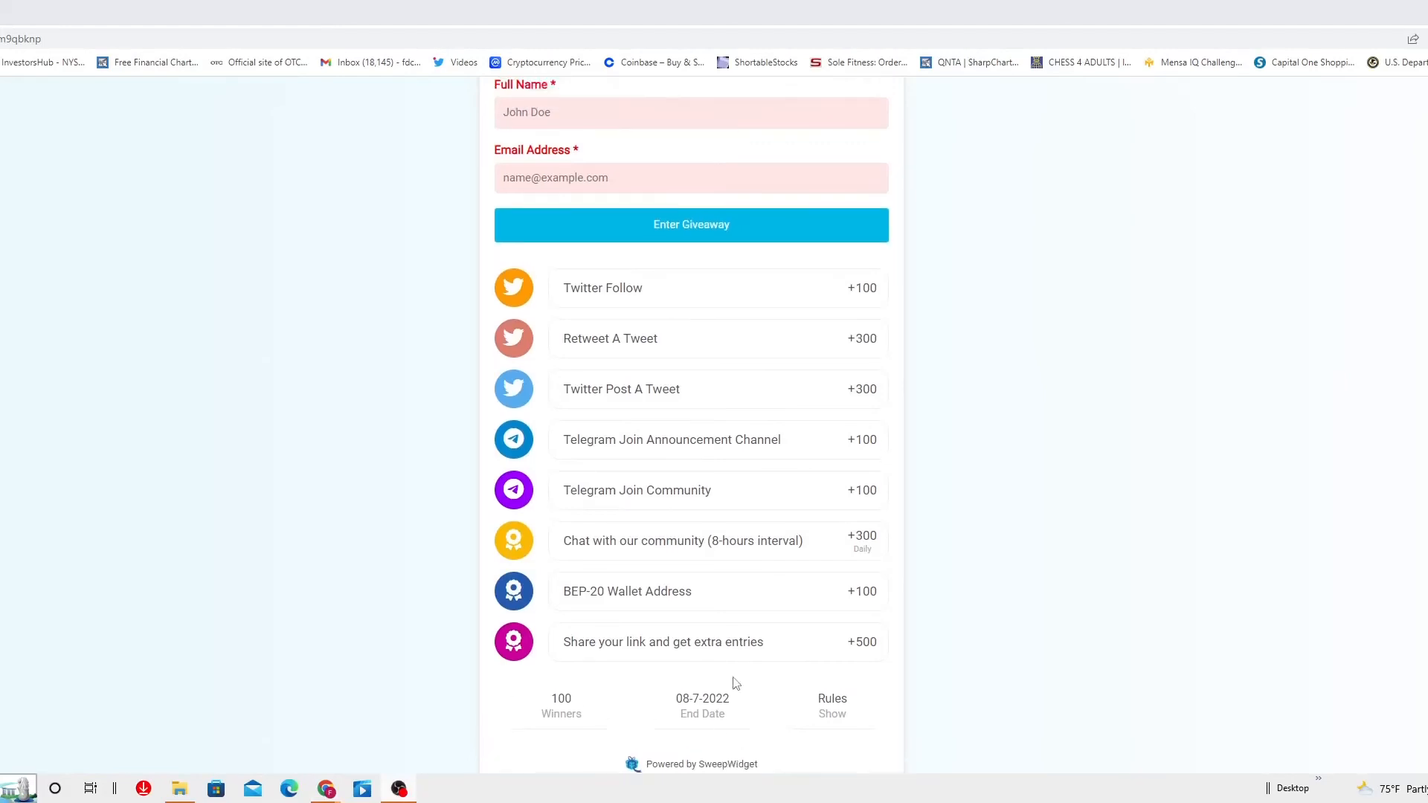
pyautogui.scroll(3)
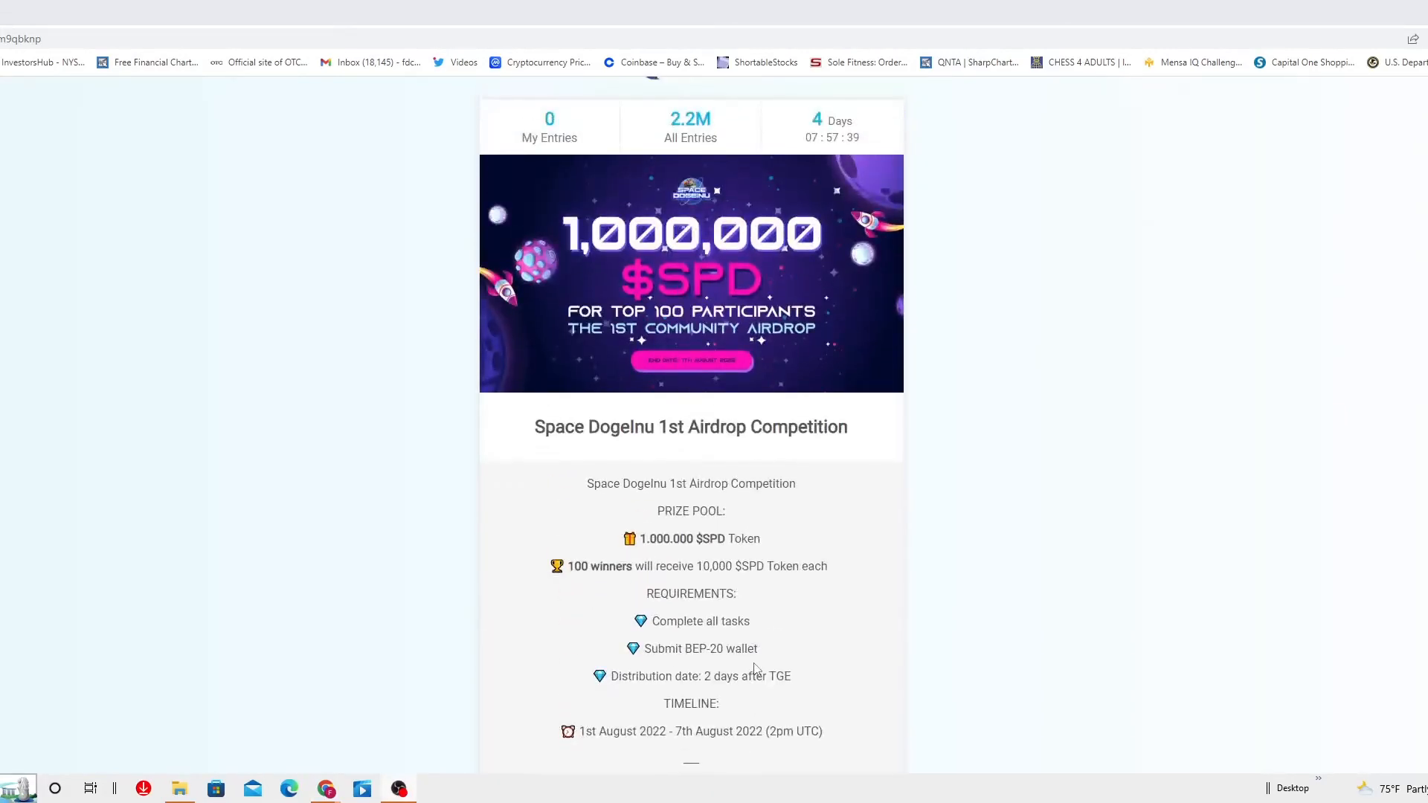
pyautogui.scroll(-3)
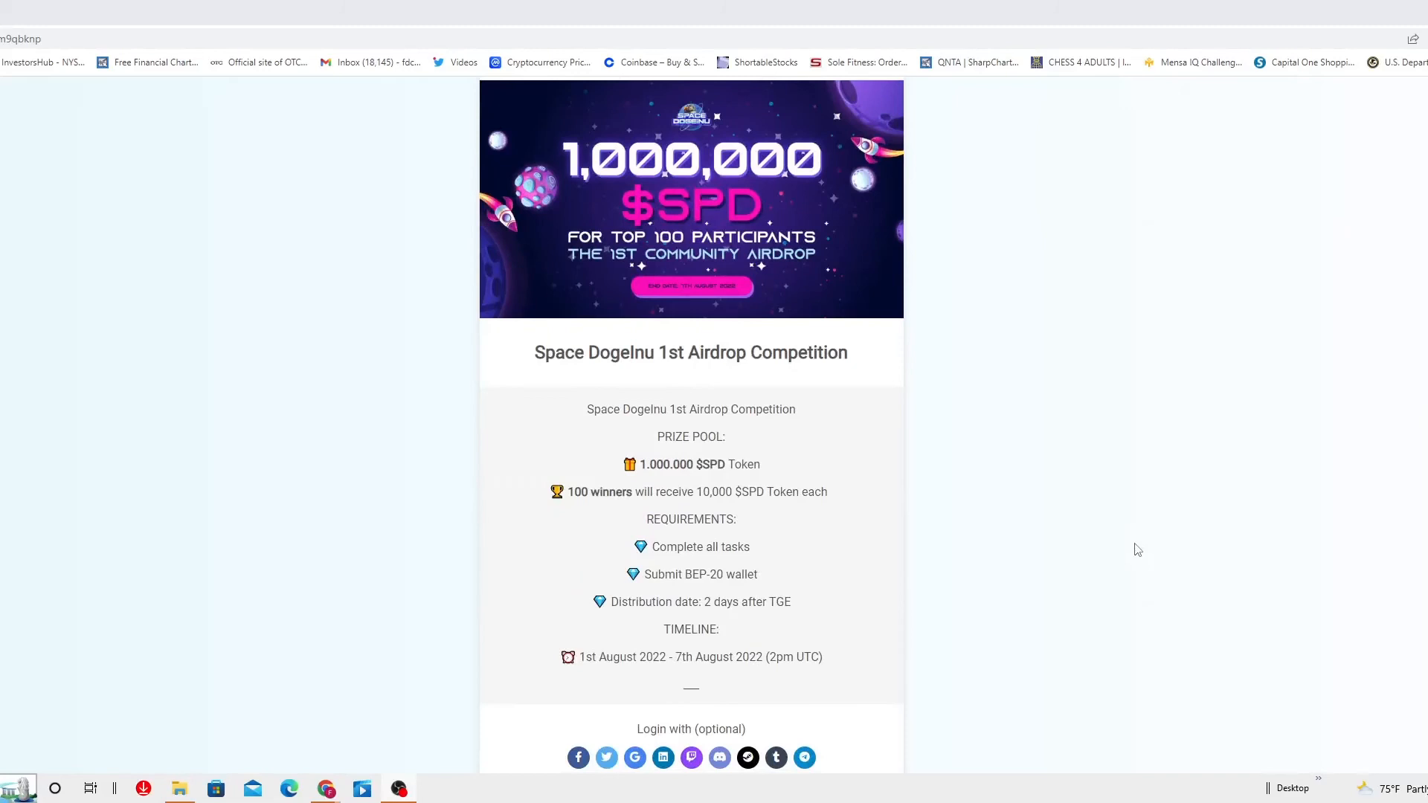